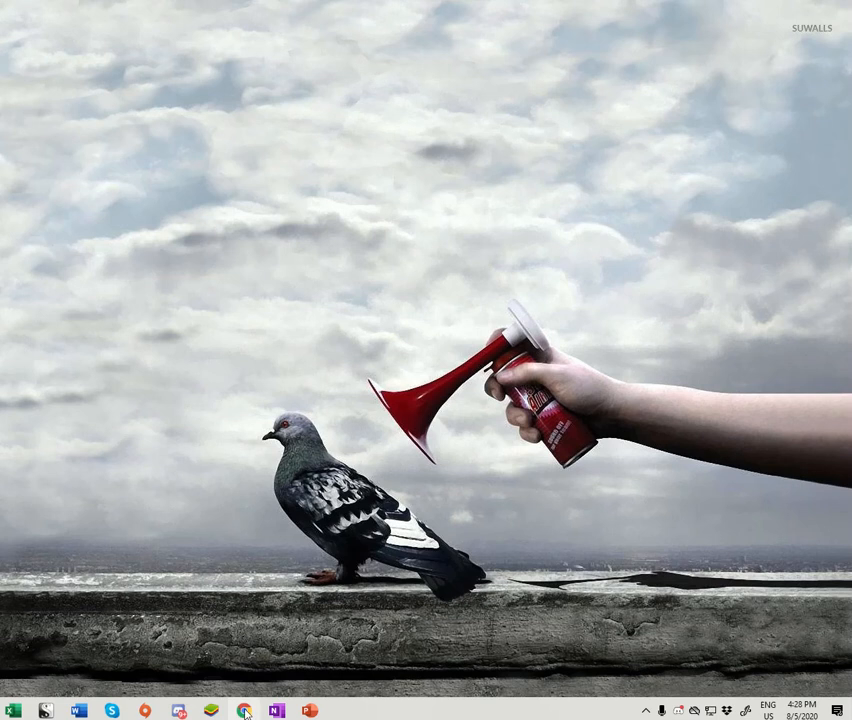
mouse_move(208, 712)
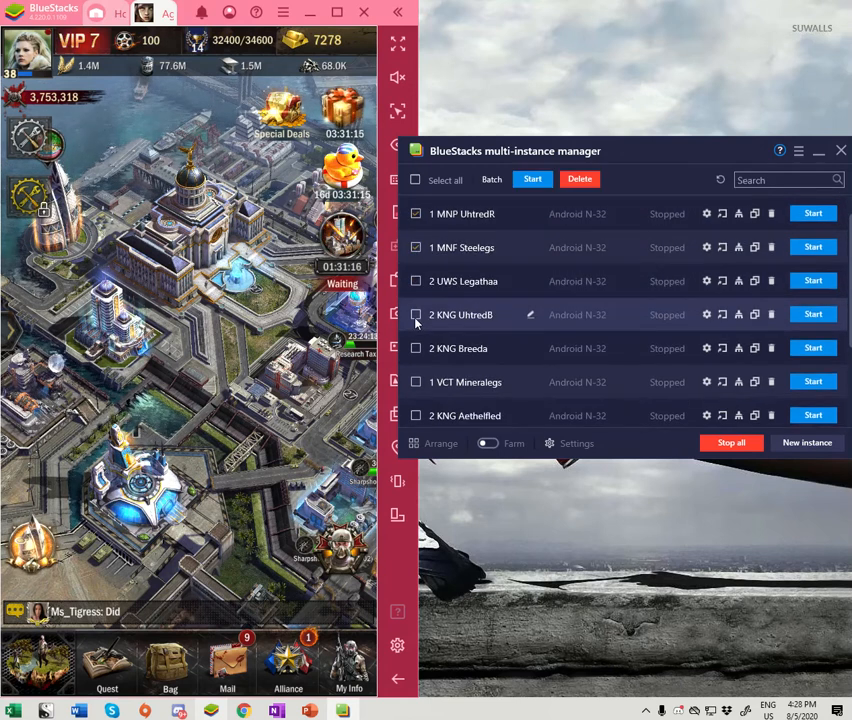
Scroll the instance list to reach the Steelegs and Mineralegs instances for batch selection
scroll(down, 3)
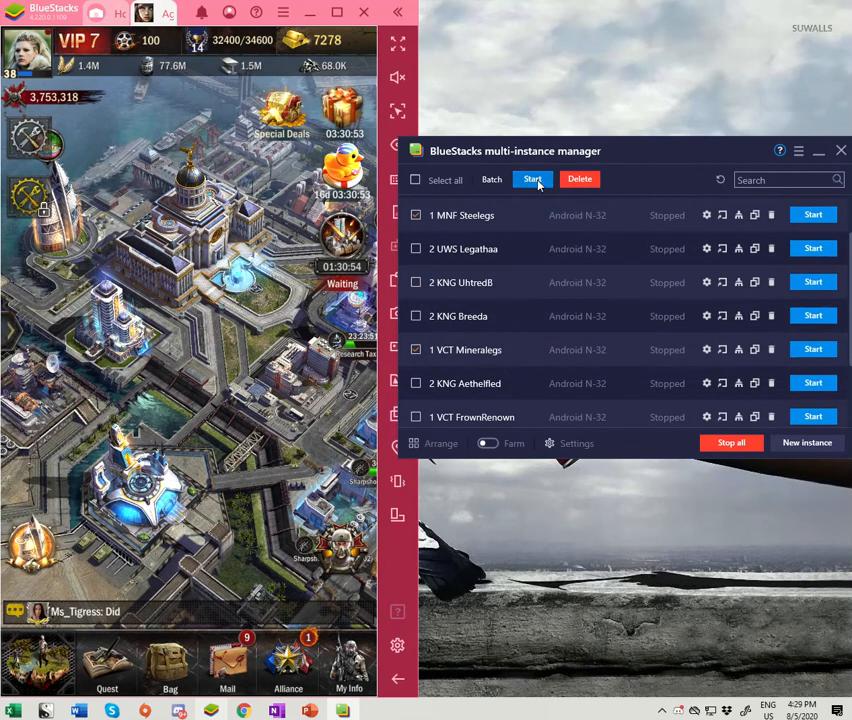
Start the marked Steelegs and Mineralegs instances together as a batch
click(812, 214)
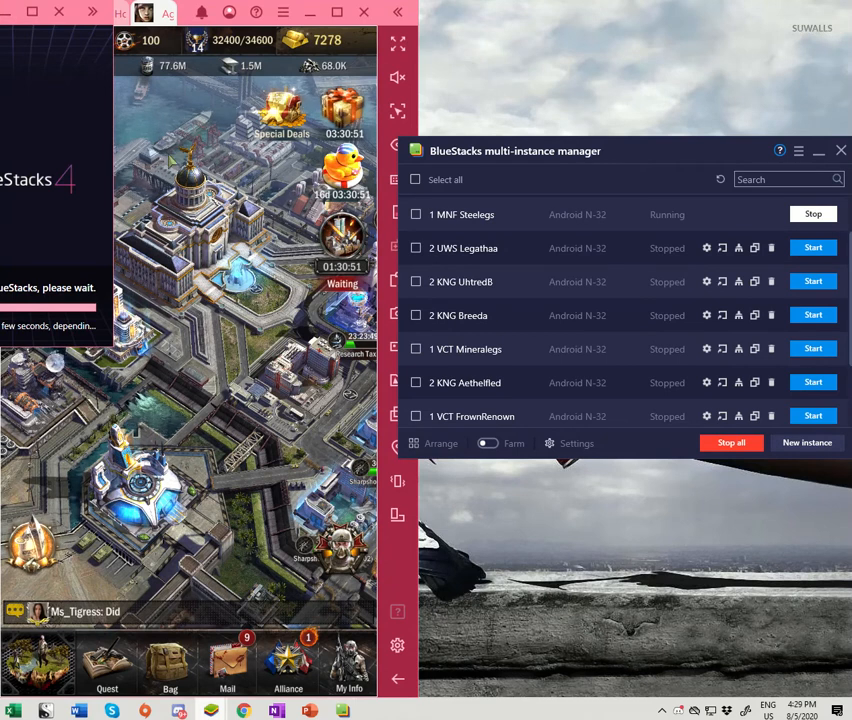
click(812, 348)
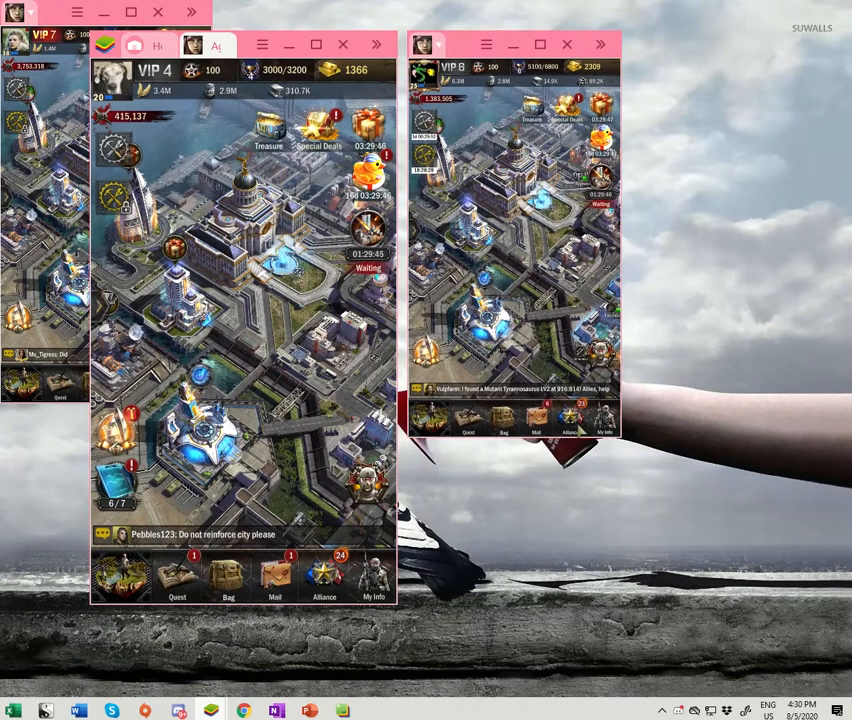
mouse_move(580, 448)
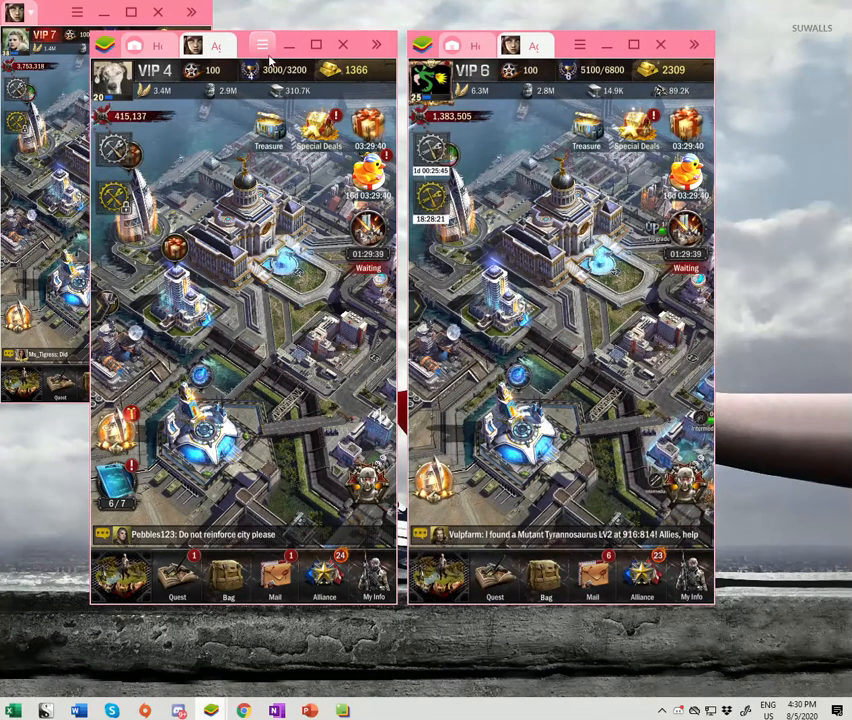
Reach the Sync operations dialog from the BlueStacks title-bar menu
click(260, 44)
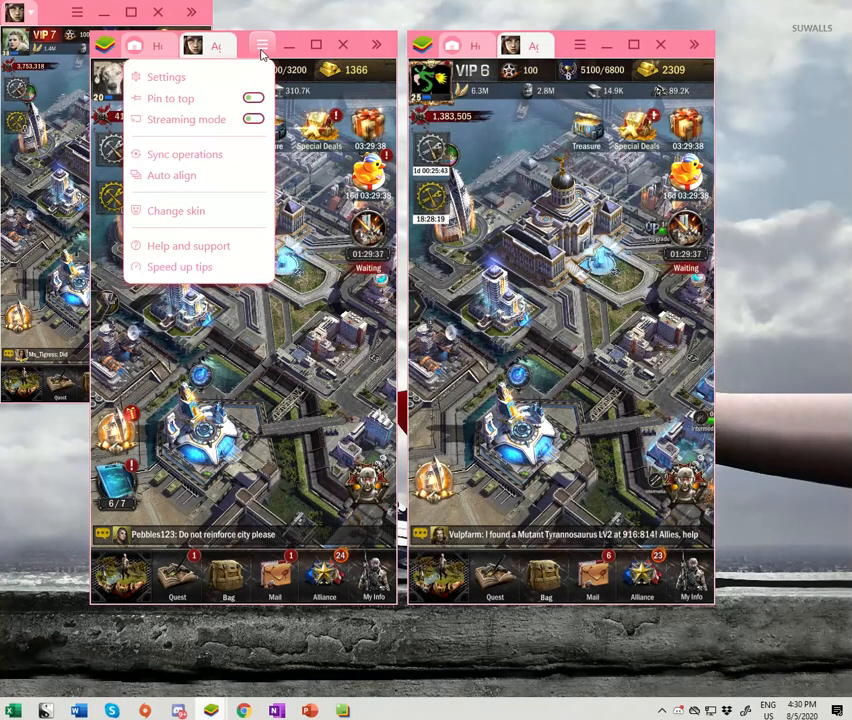
mouse_move(184, 154)
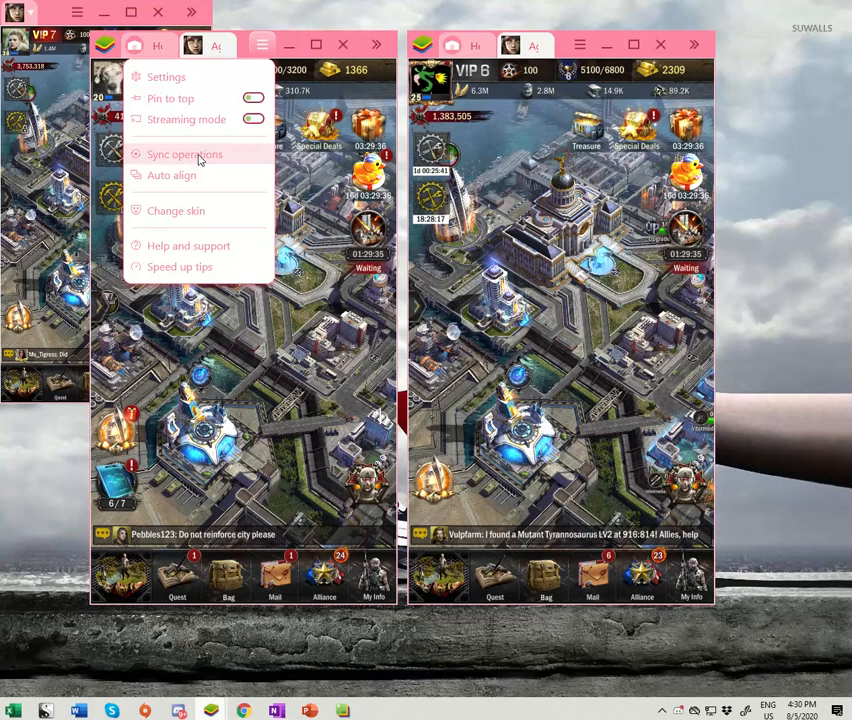
click(184, 154)
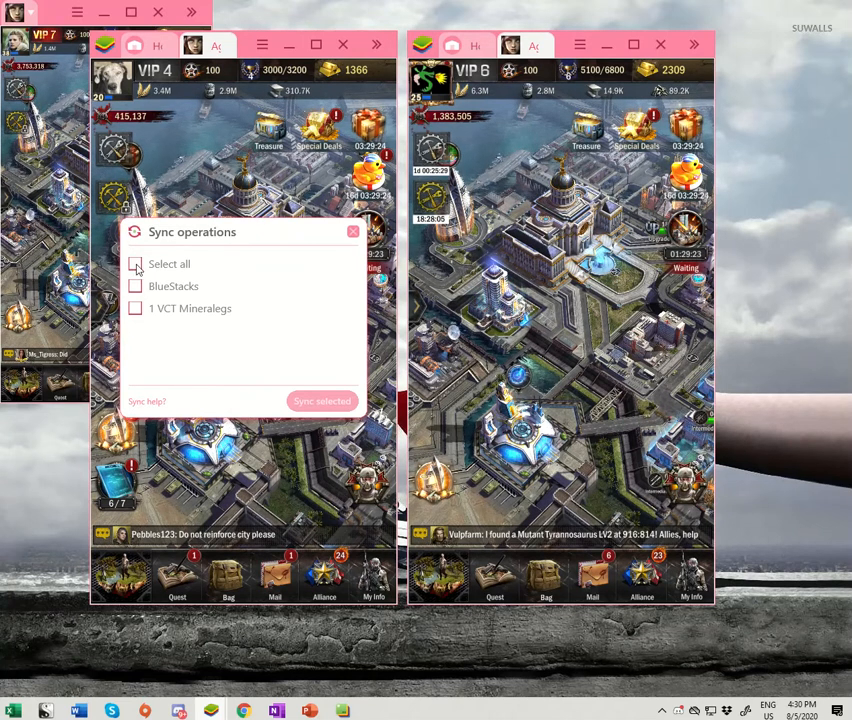
Select all running instances and begin syncing operations between them
click(136, 264)
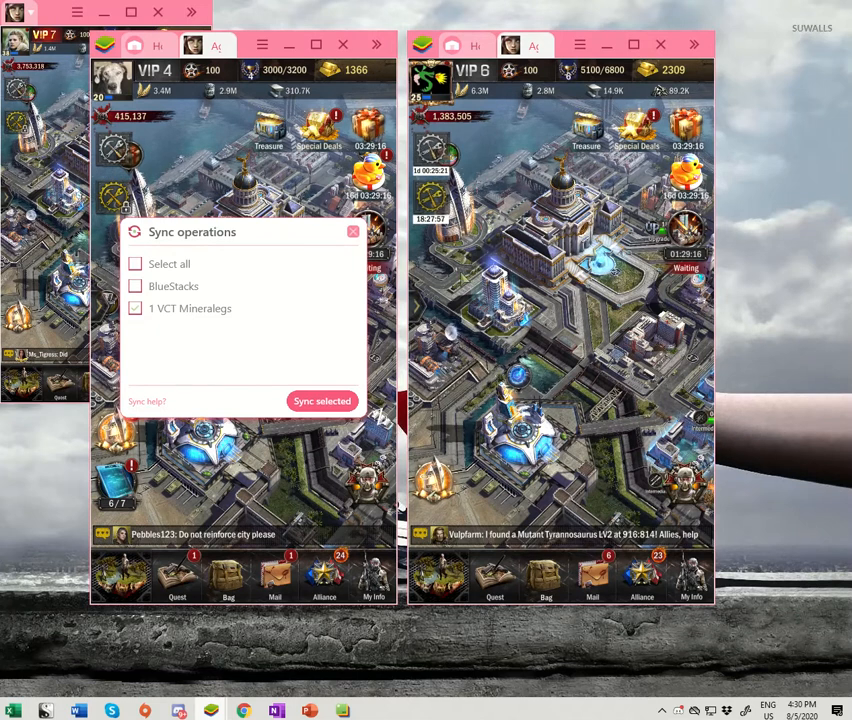
click(320, 400)
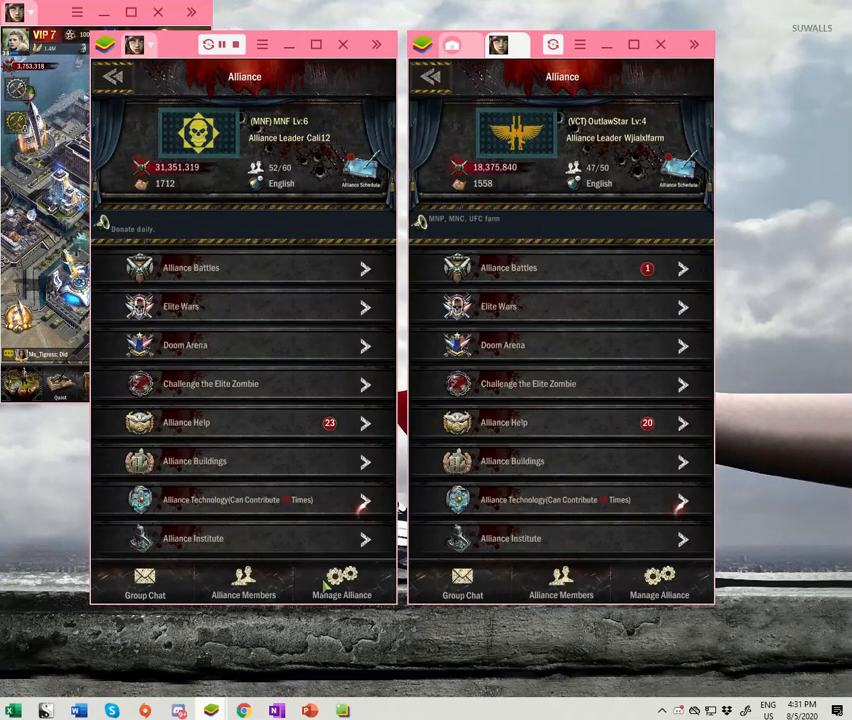
mouse_move(280, 364)
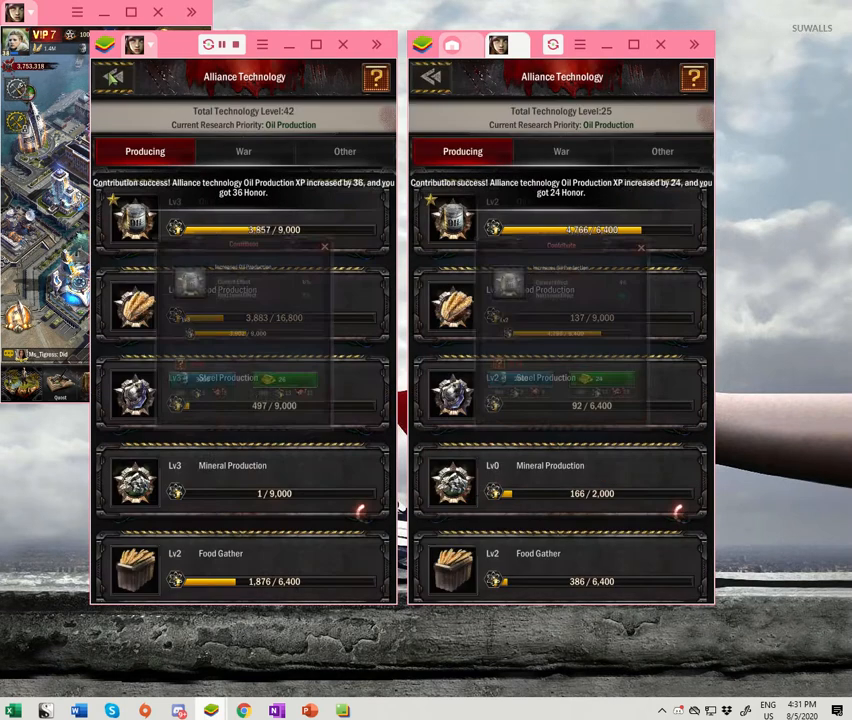
Return to the alliance overview after the Oil Production contribution and bring up Alliance Help
click(114, 76)
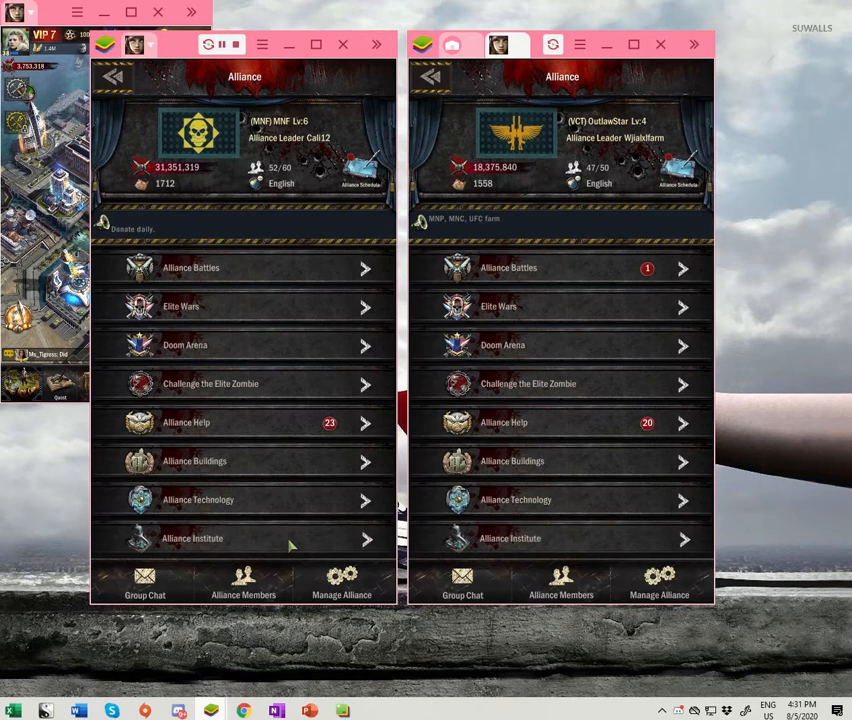
click(192, 538)
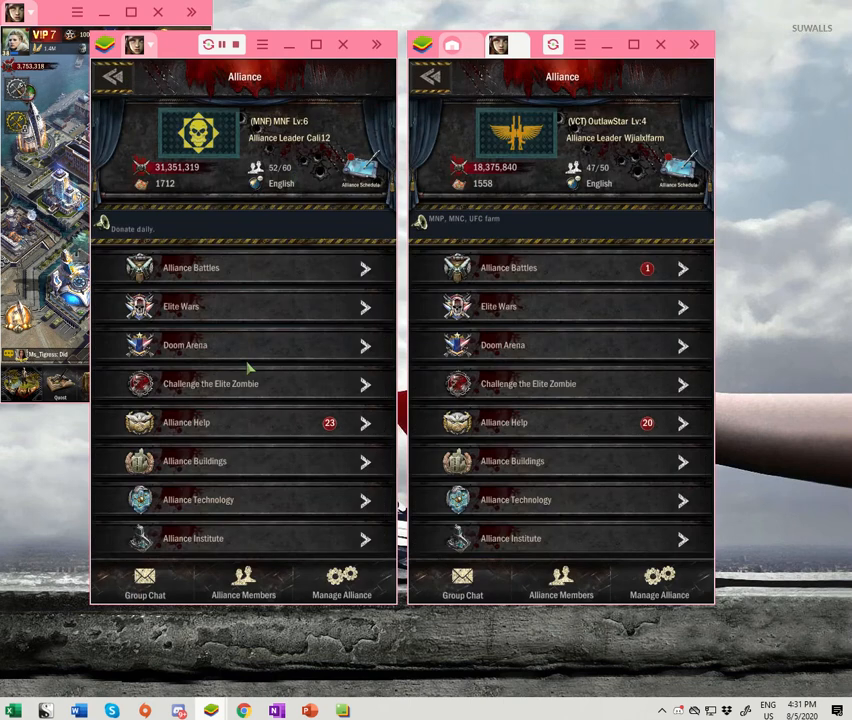
click(186, 422)
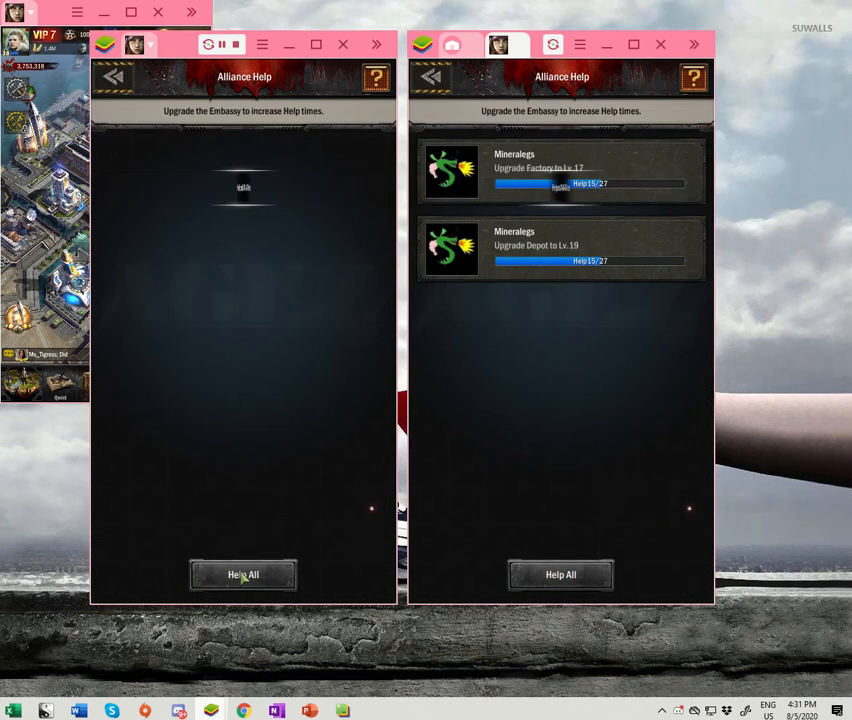
Help every pending alliance request with Help All in both games
click(244, 574)
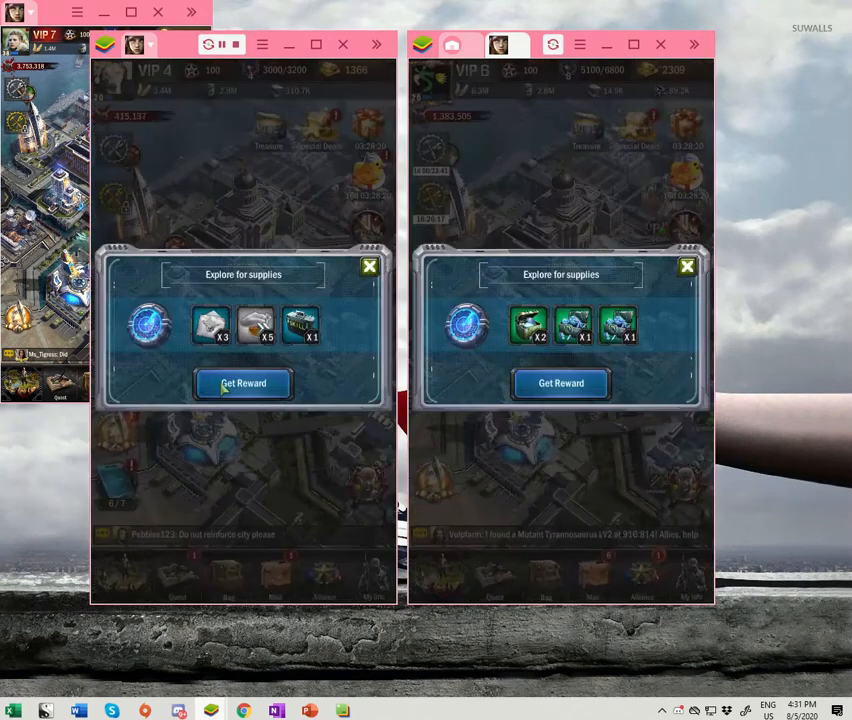
Claim the explored supplies reward and send out a new Mysterious Supply exploration
click(244, 384)
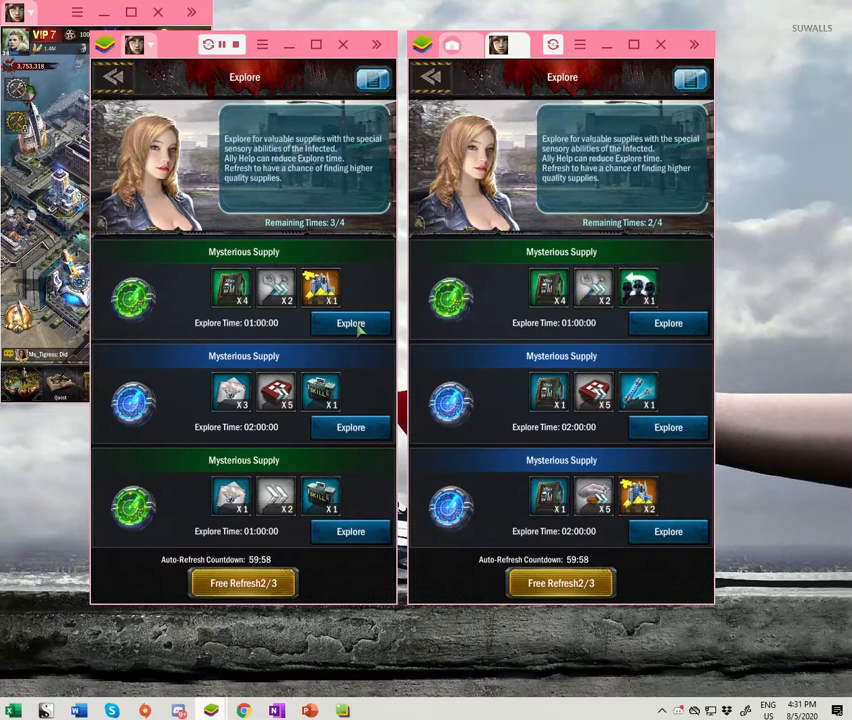
mouse_move(672, 430)
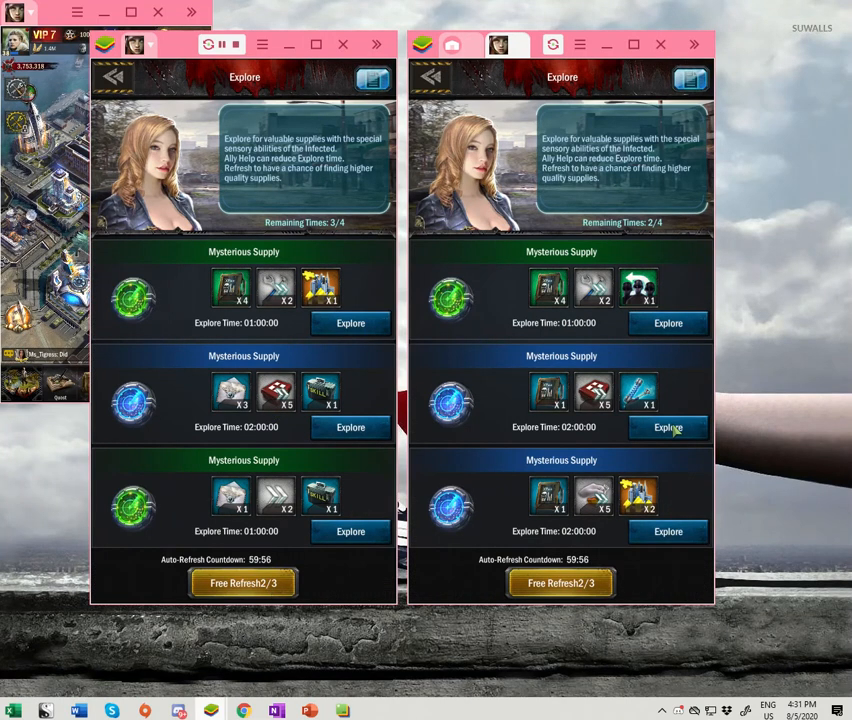
click(668, 428)
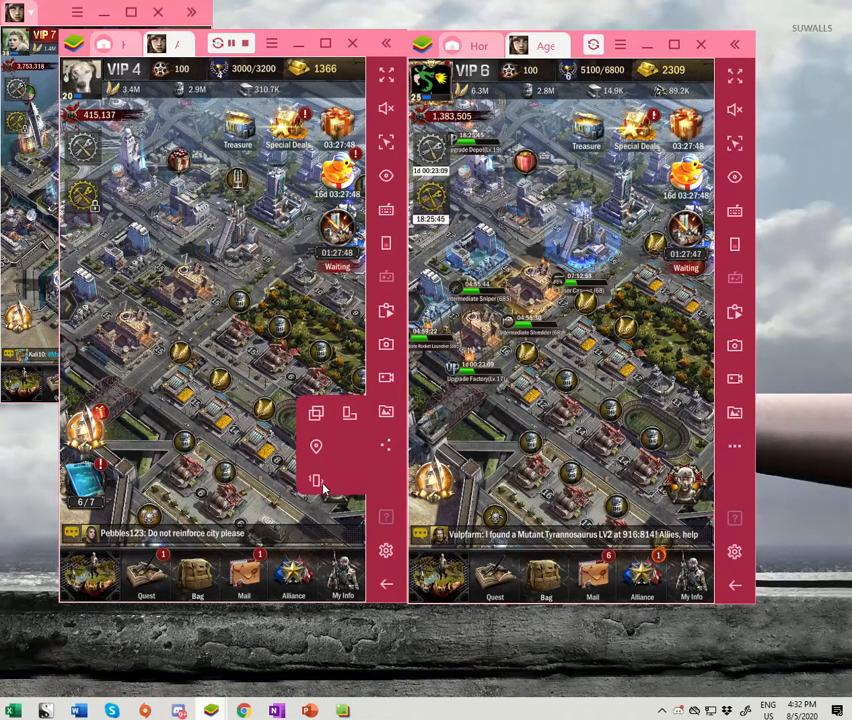
mouse_move(316, 480)
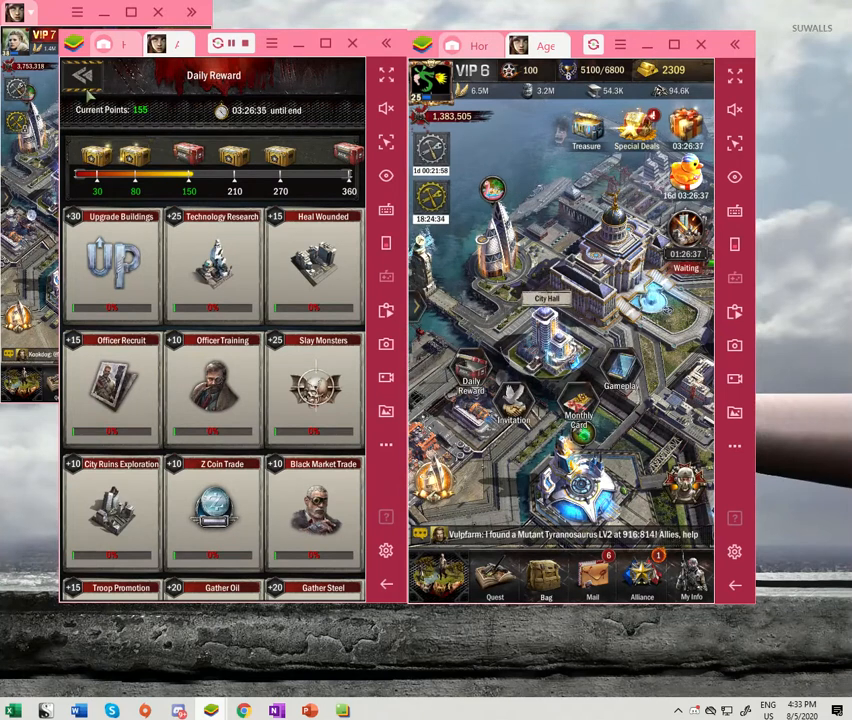
Leave the daily reward screen and raise the wanderer zombie level by one in both games
click(84, 76)
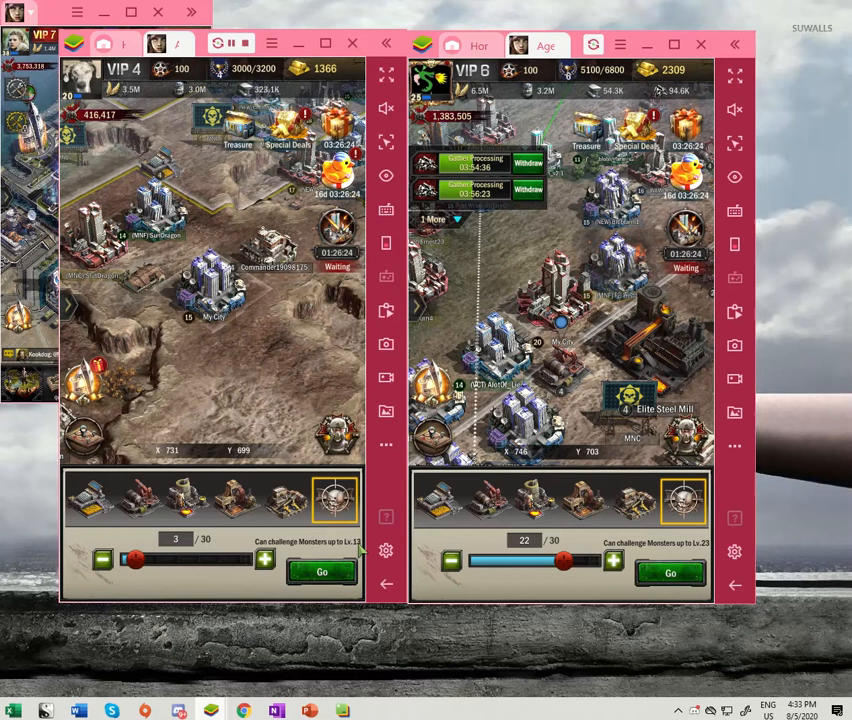
click(264, 560)
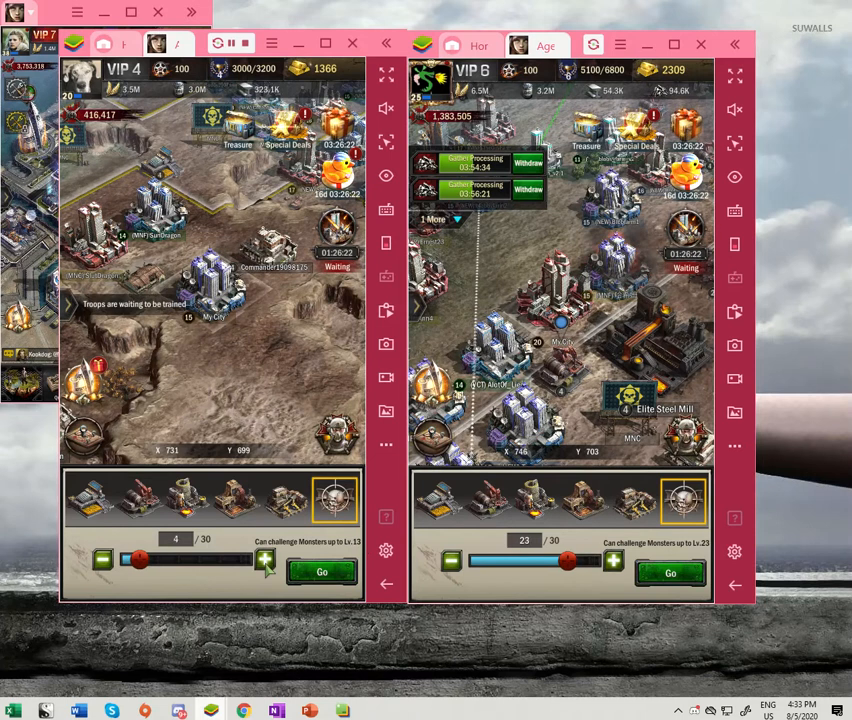